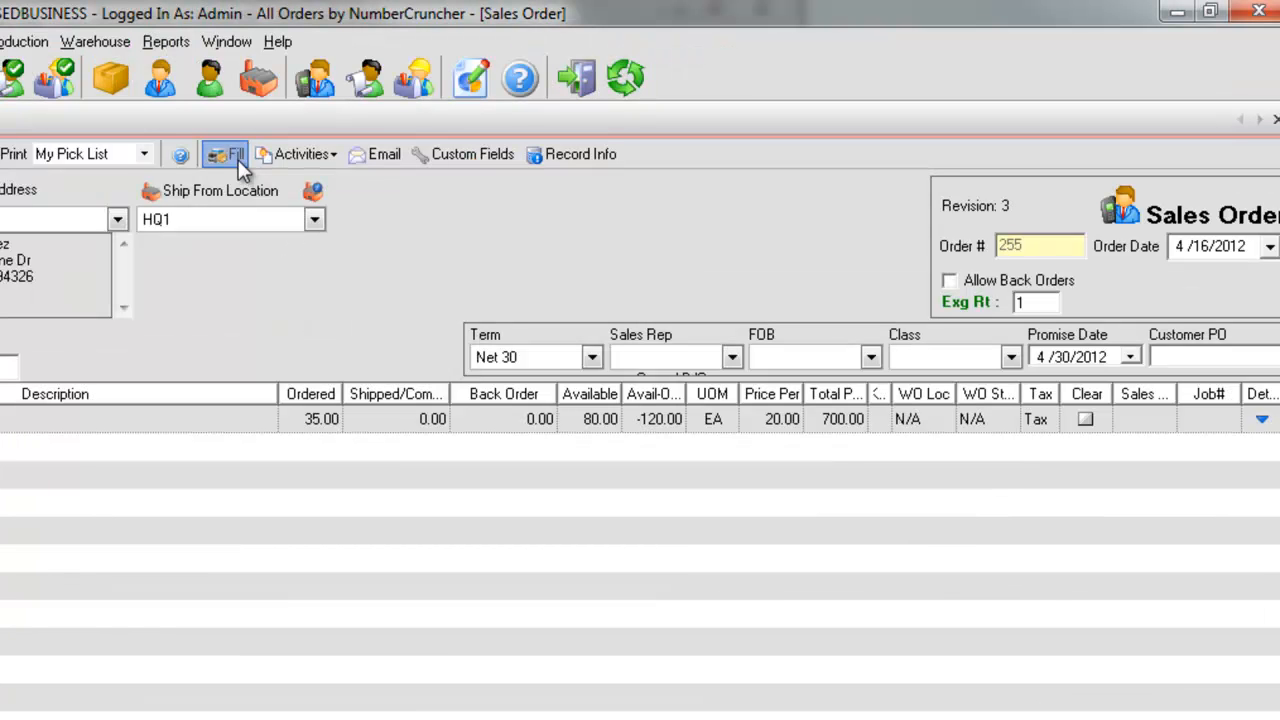
- Preview ship doc creation from order 255, process the batch, and return to the Home screen
left_click(232, 154)
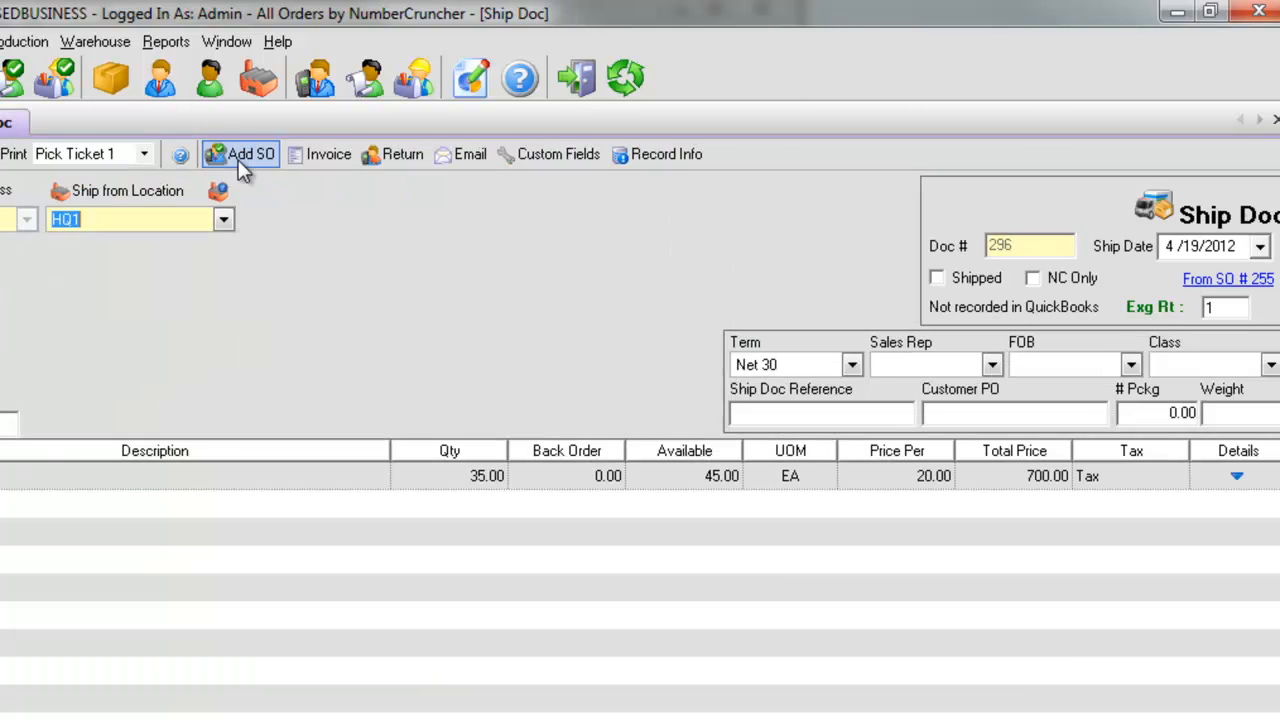
mouse_move(266, 206)
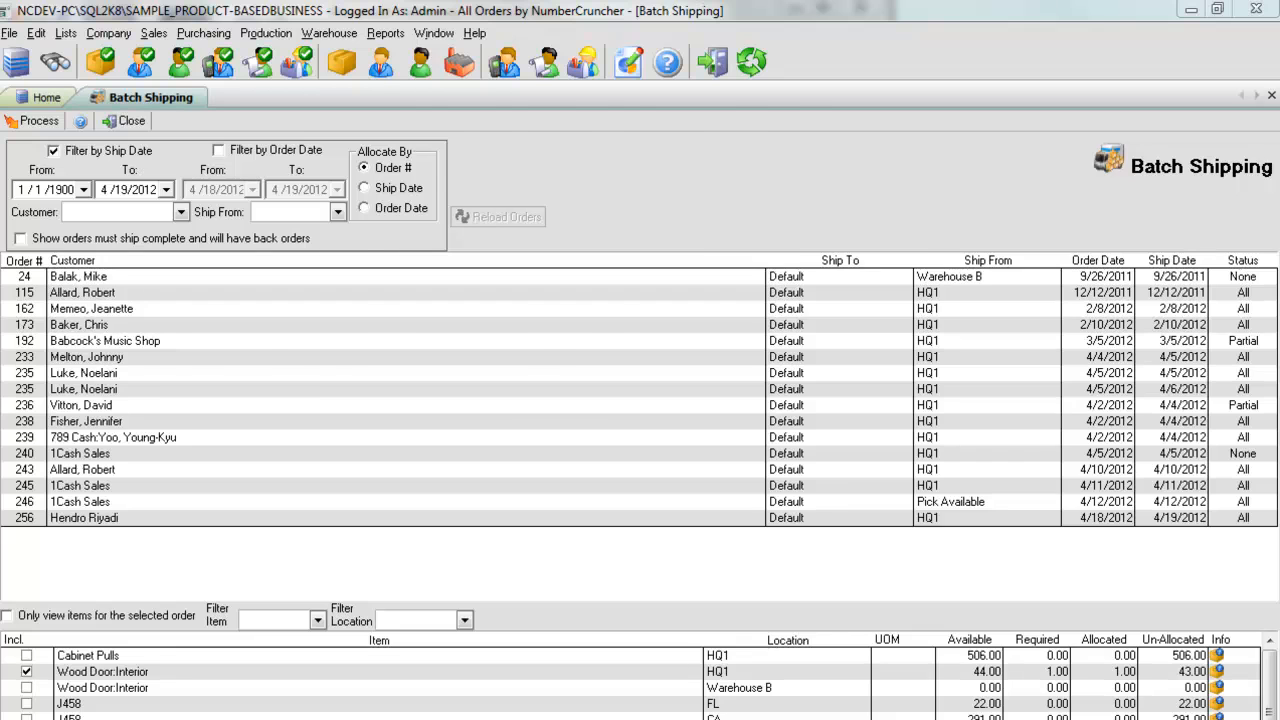
left_click(30, 122)
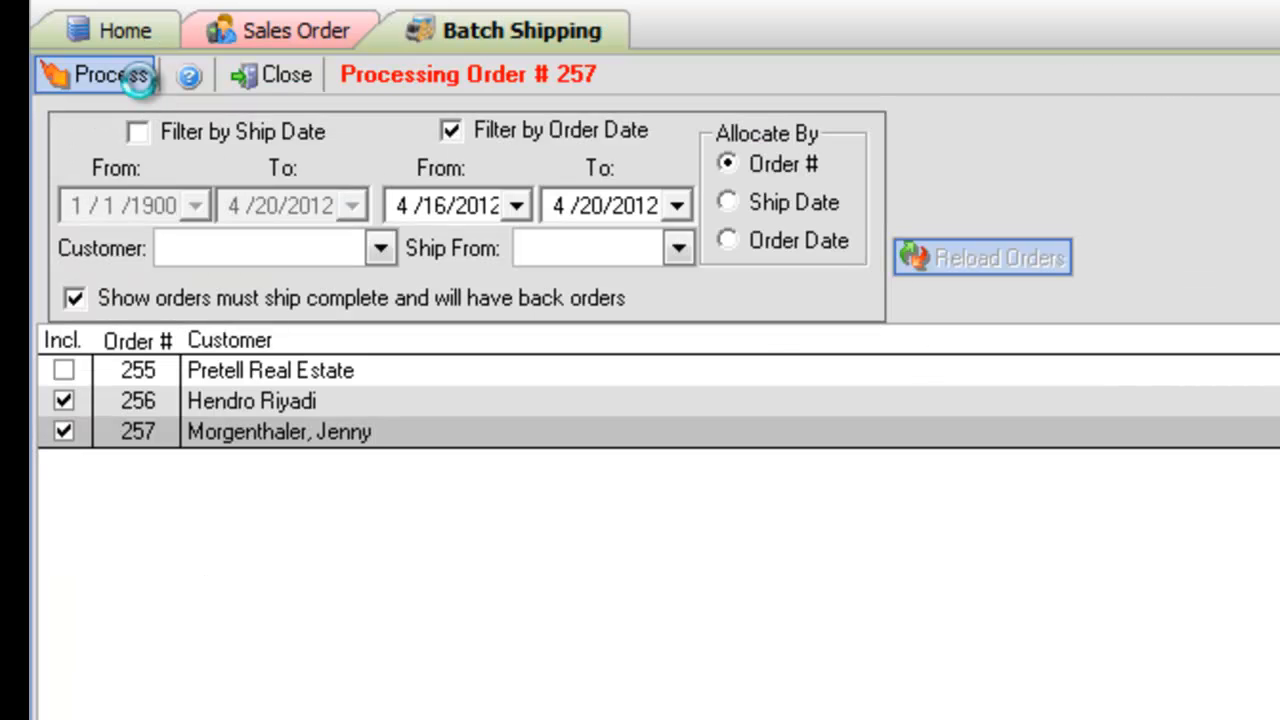
left_click(104, 74)
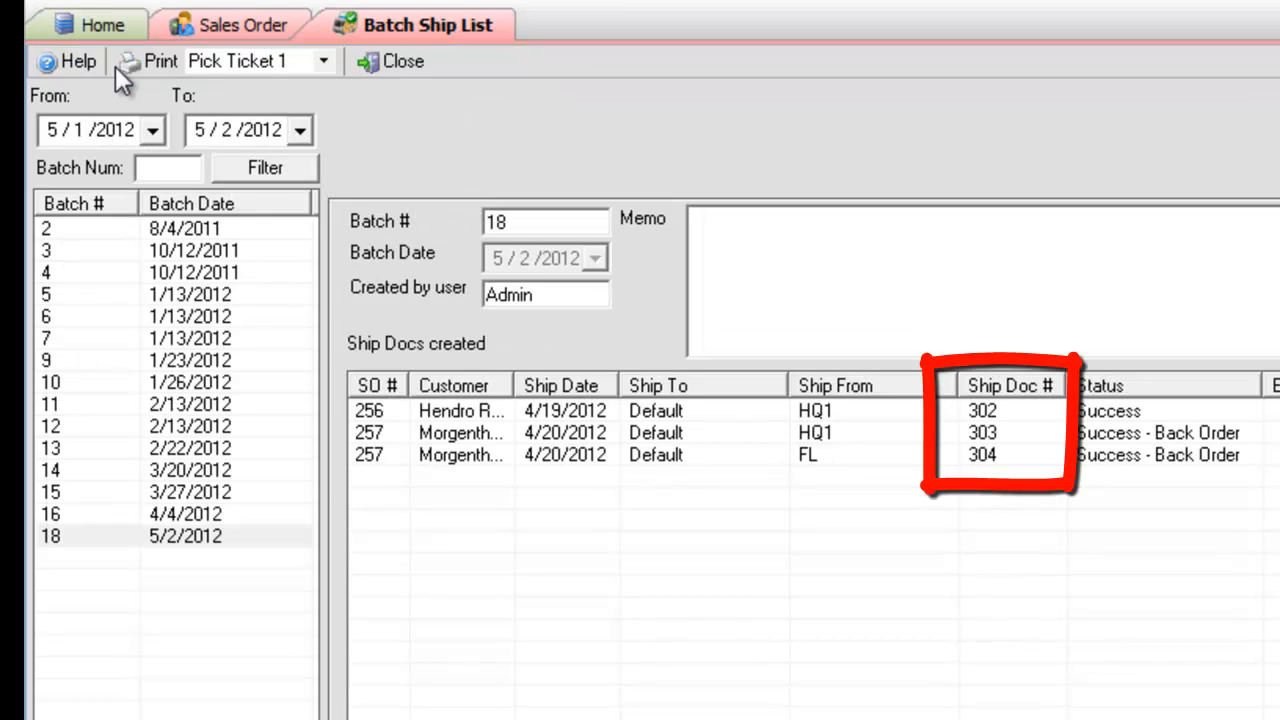
left_click(390, 60)
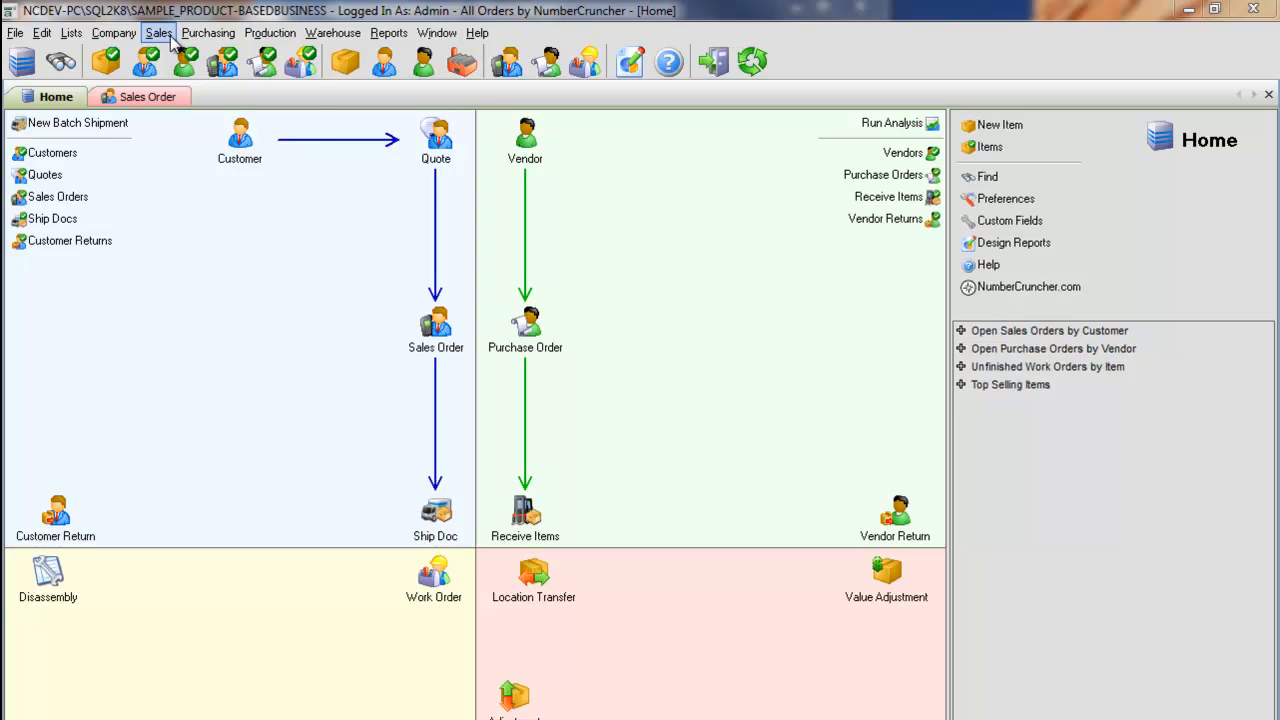
- Start a New Batch Shipment from the Sales menu, showing the order list for 4/18–4/19/2012
left_click(160, 32)
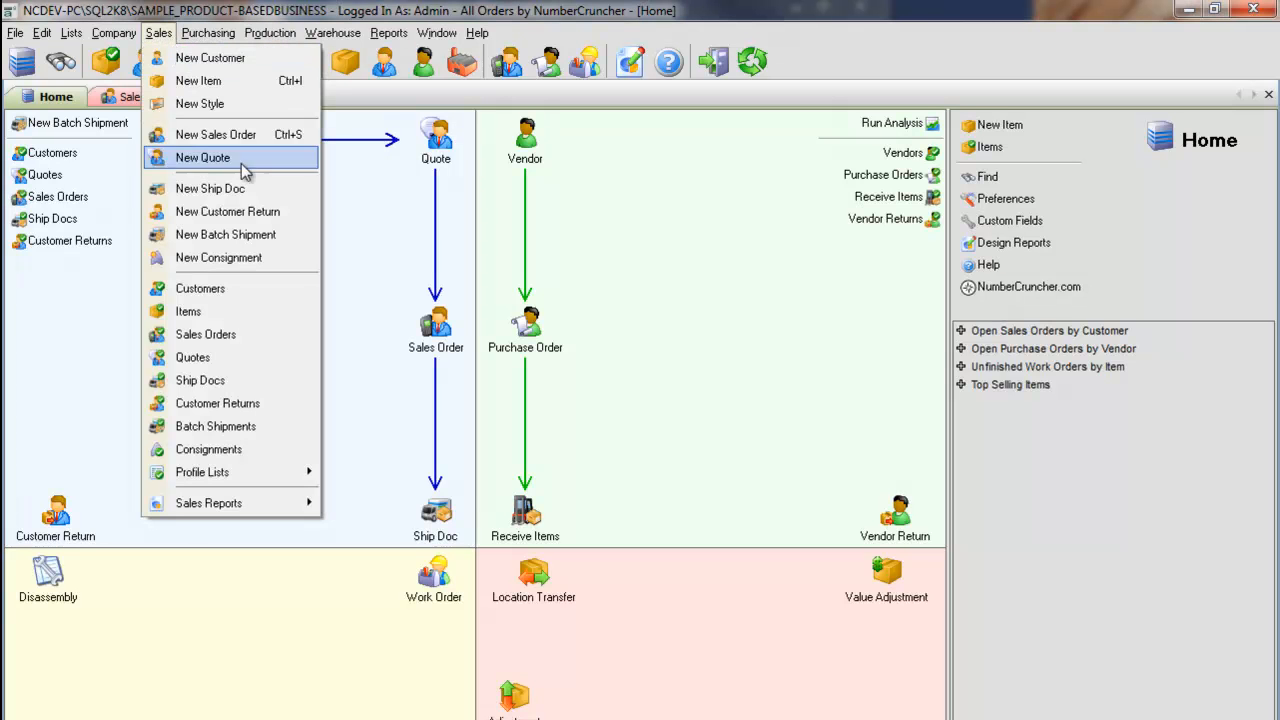
left_click(224, 234)
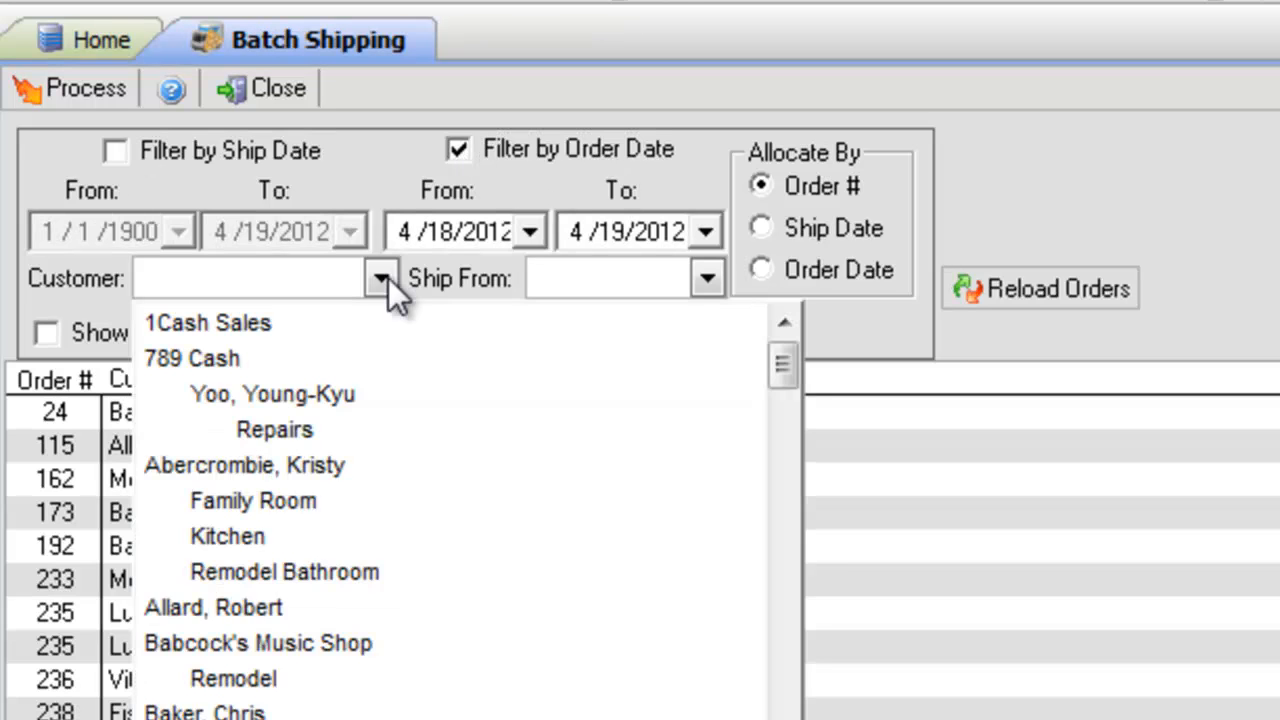
- Dismiss the customer list and try allocating stock by ship date and order date
left_click(700, 278)
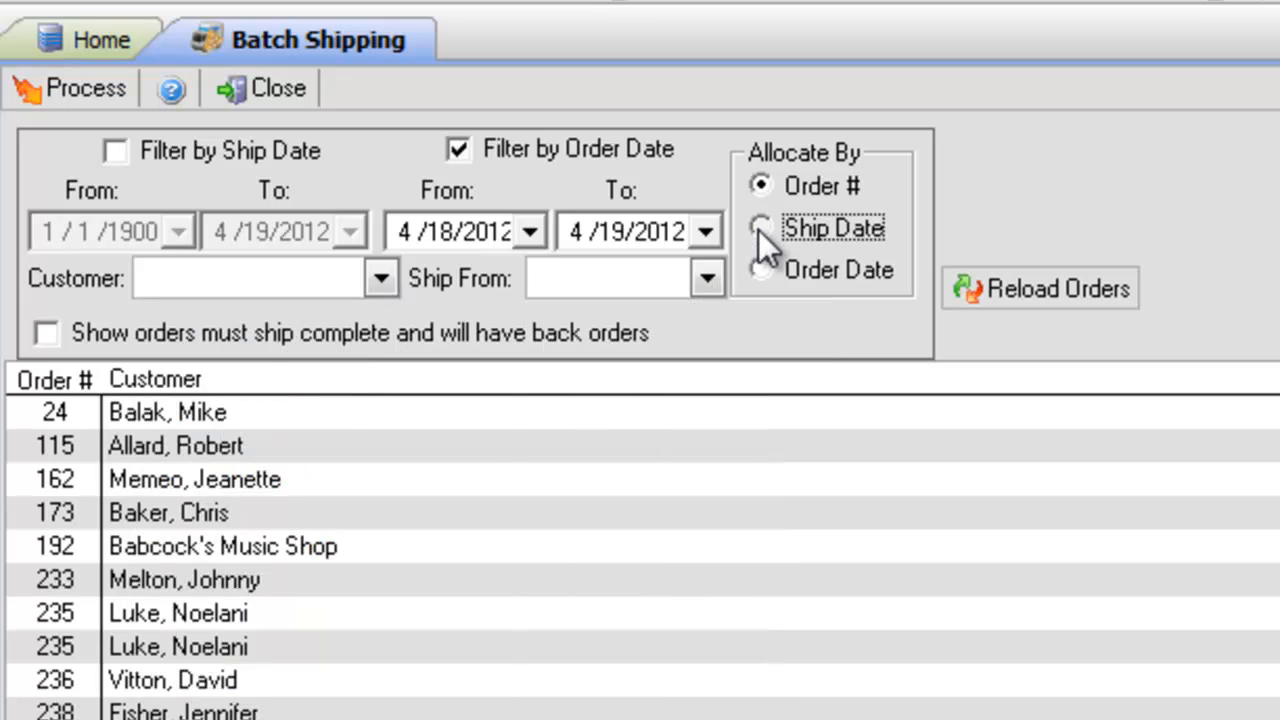
left_click(760, 270)
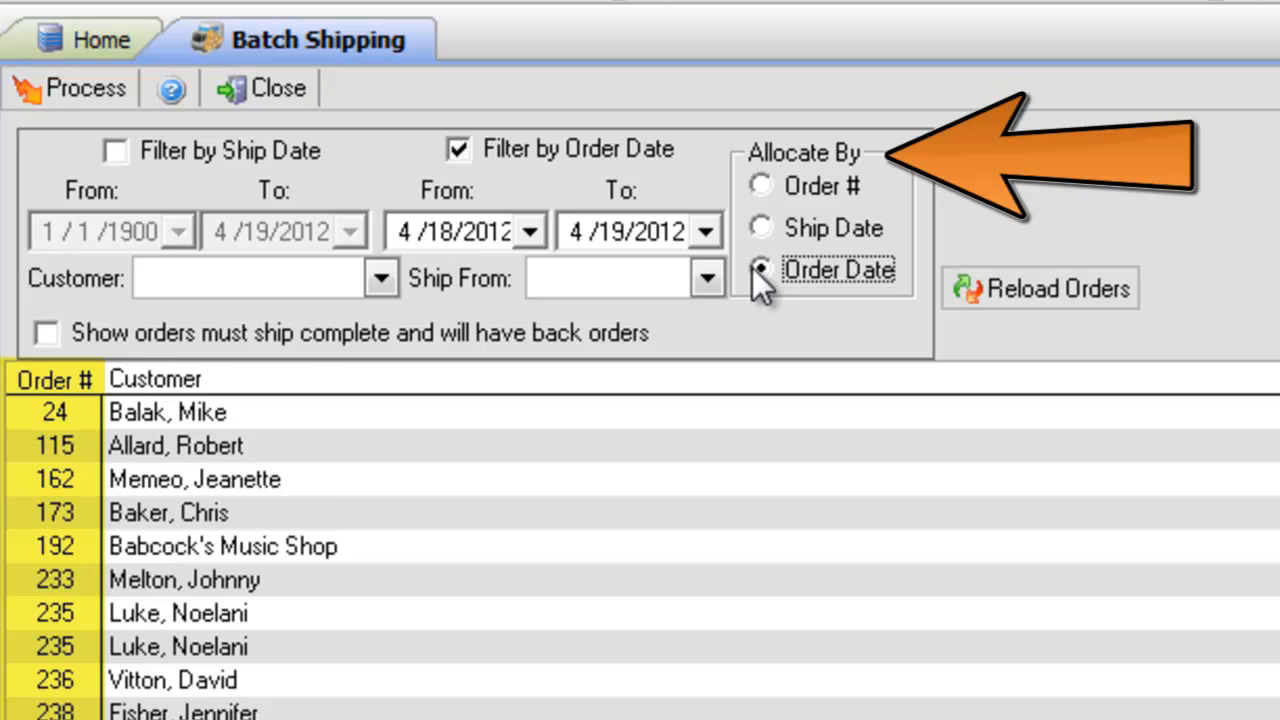
left_click(760, 186)
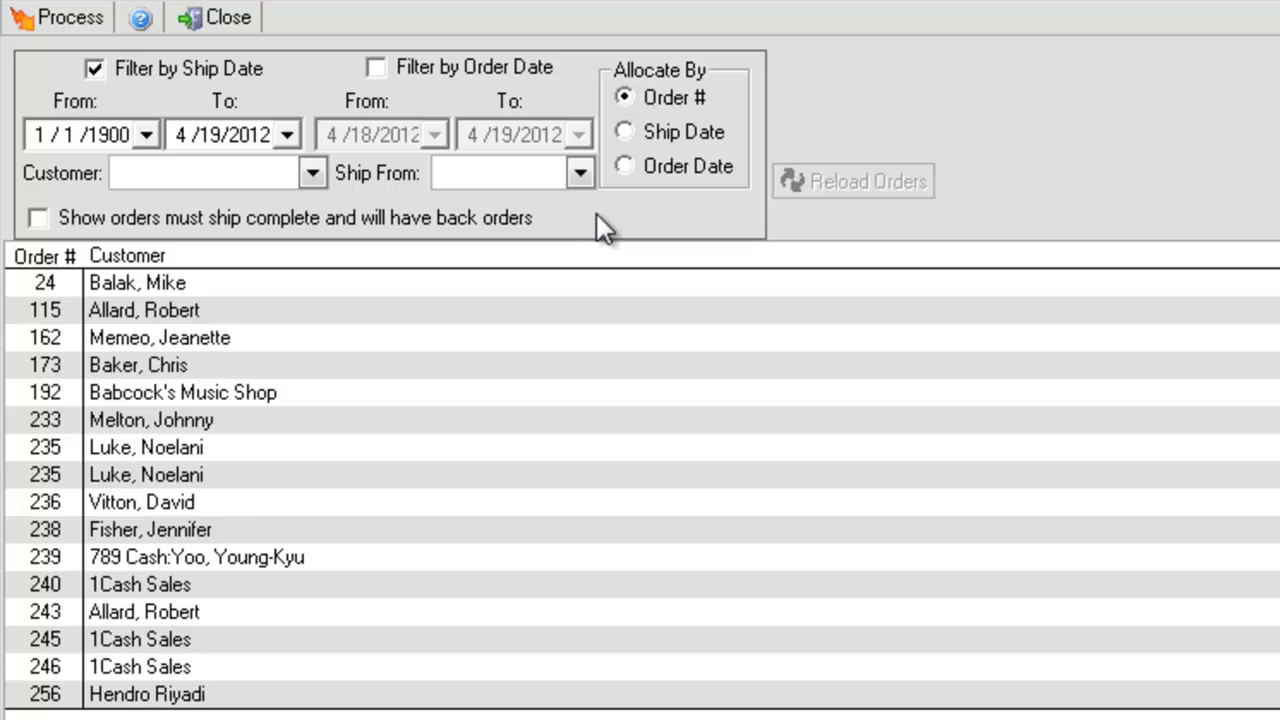
mouse_move(616, 230)
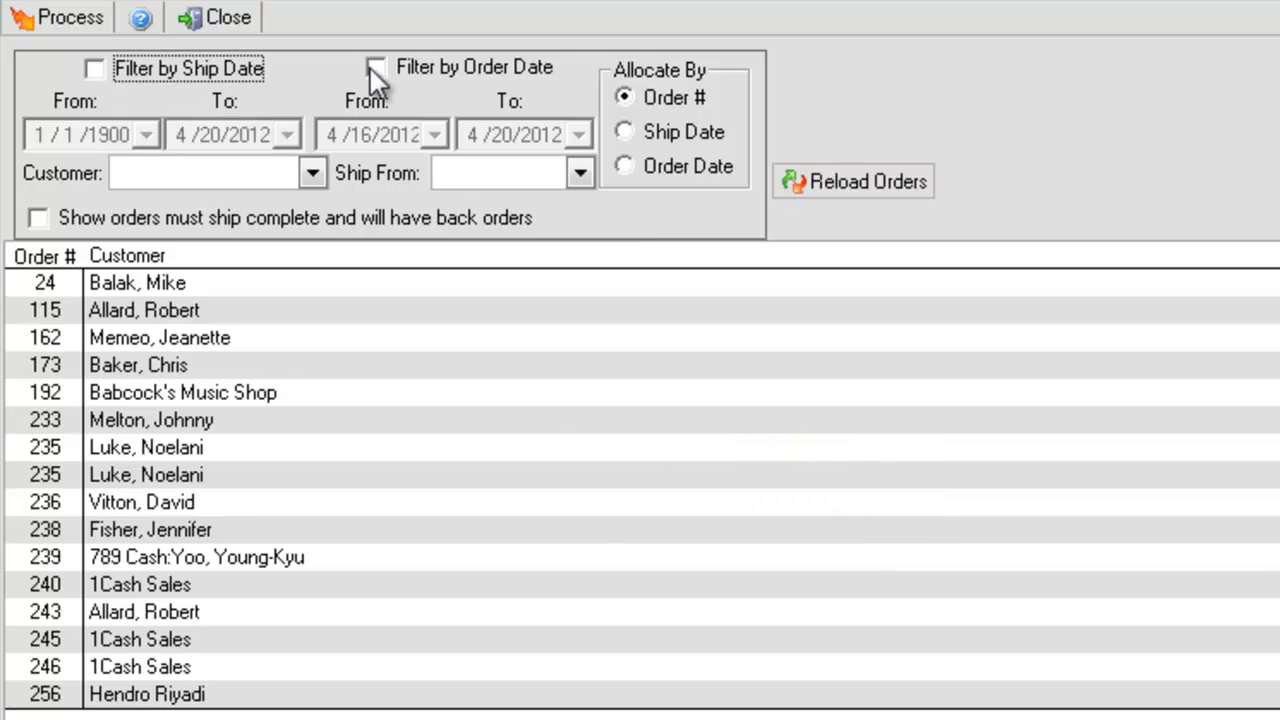
- Filter by order date 4/16/2012–4/20/2012 and reload, leaving only order 255
left_click(372, 68)
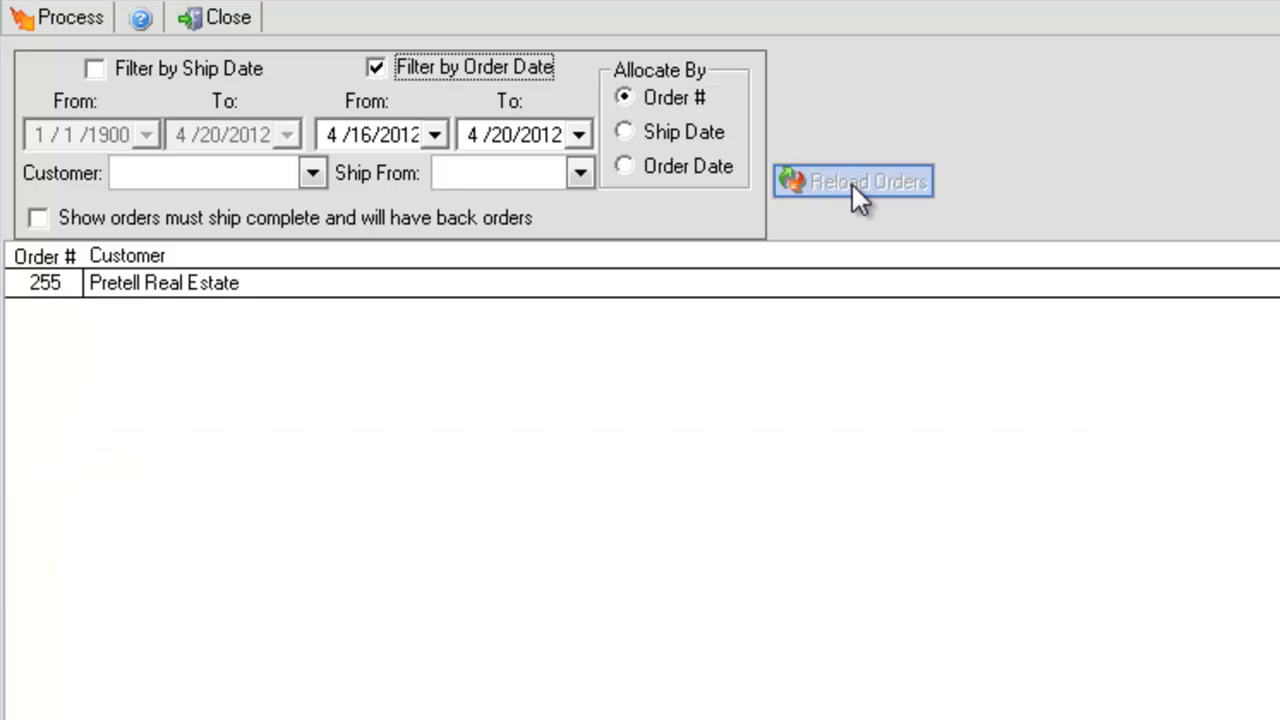
left_click(856, 184)
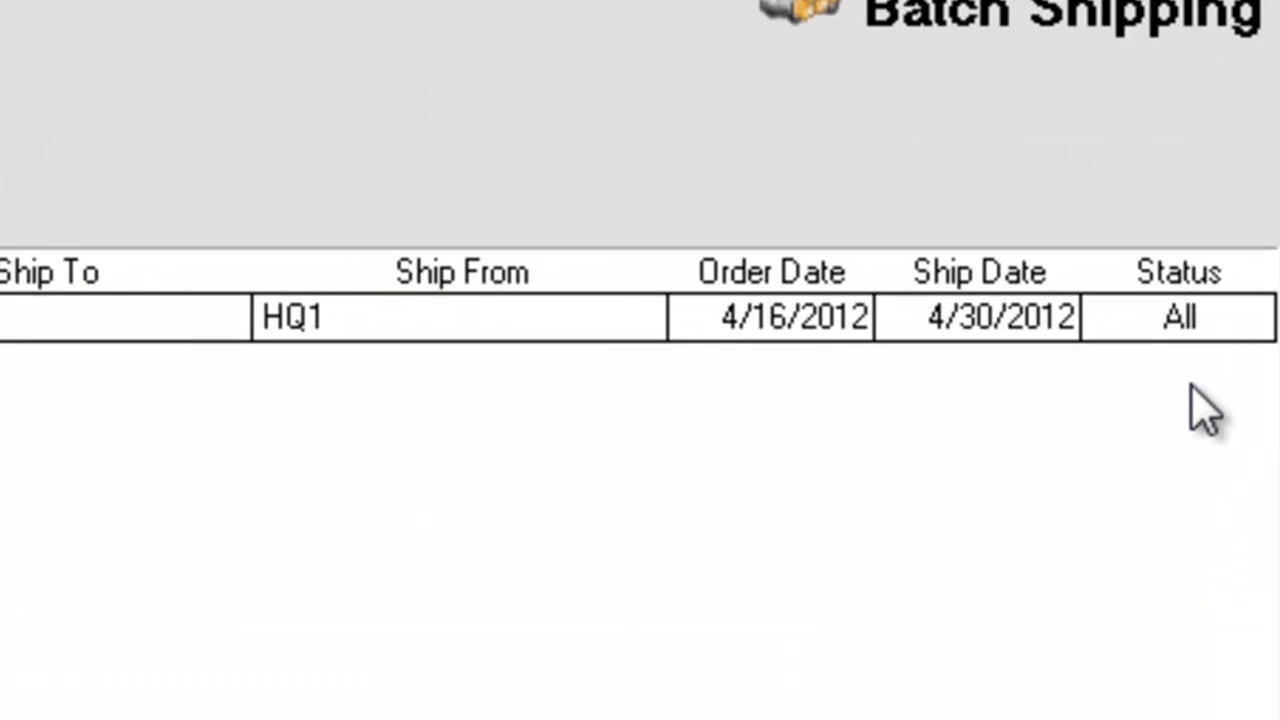
left_click(1176, 316)
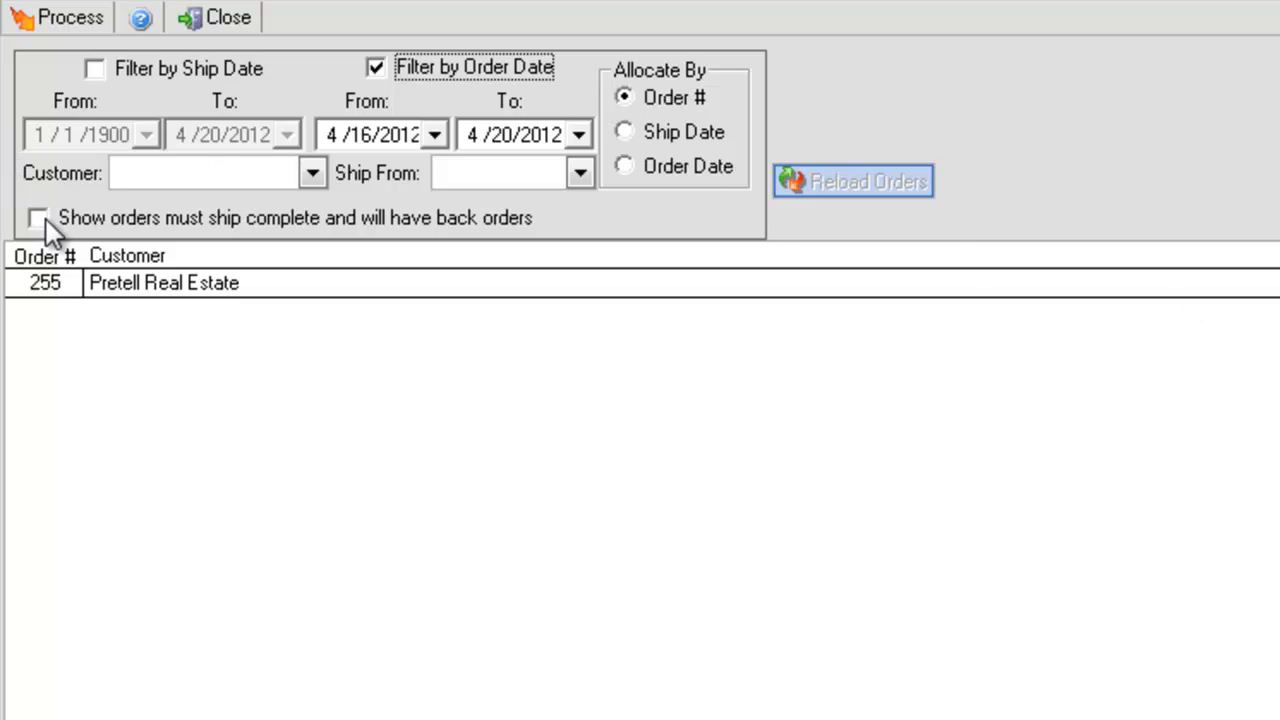
- Show orders that must ship complete with back orders and reload, adding orders 256 and 257
left_click(40, 218)
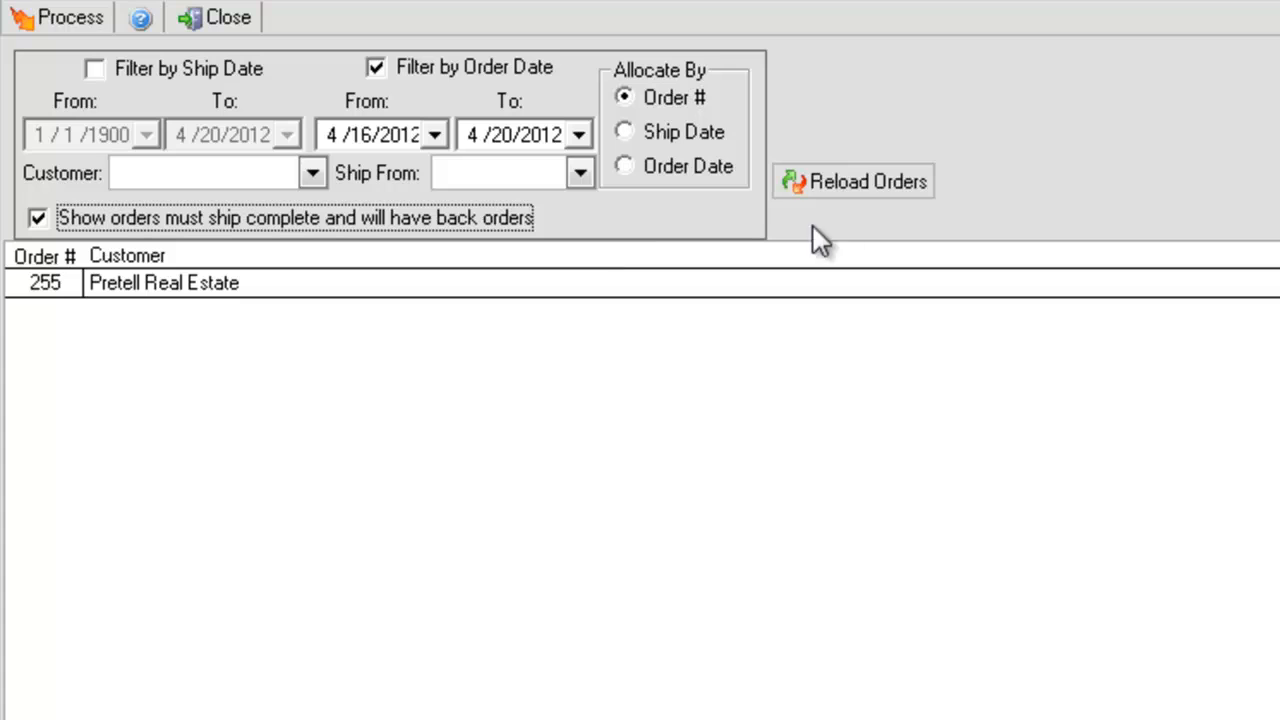
left_click(854, 182)
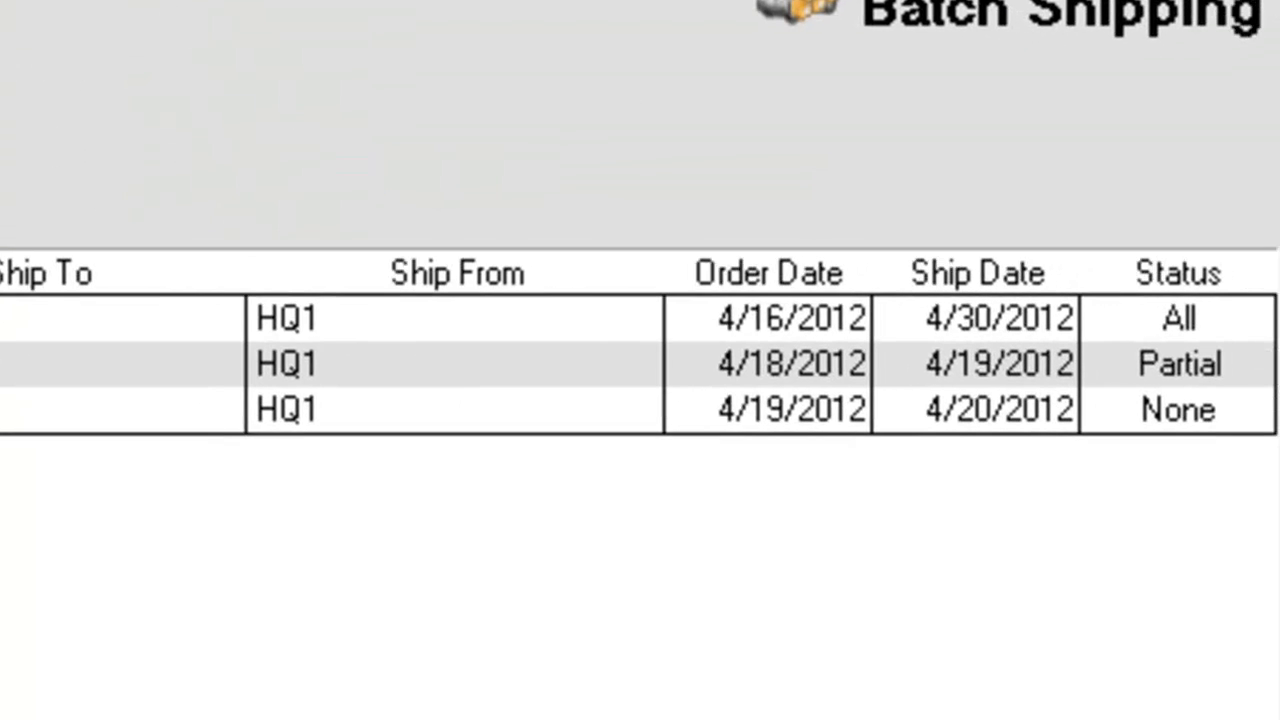
left_click(1178, 364)
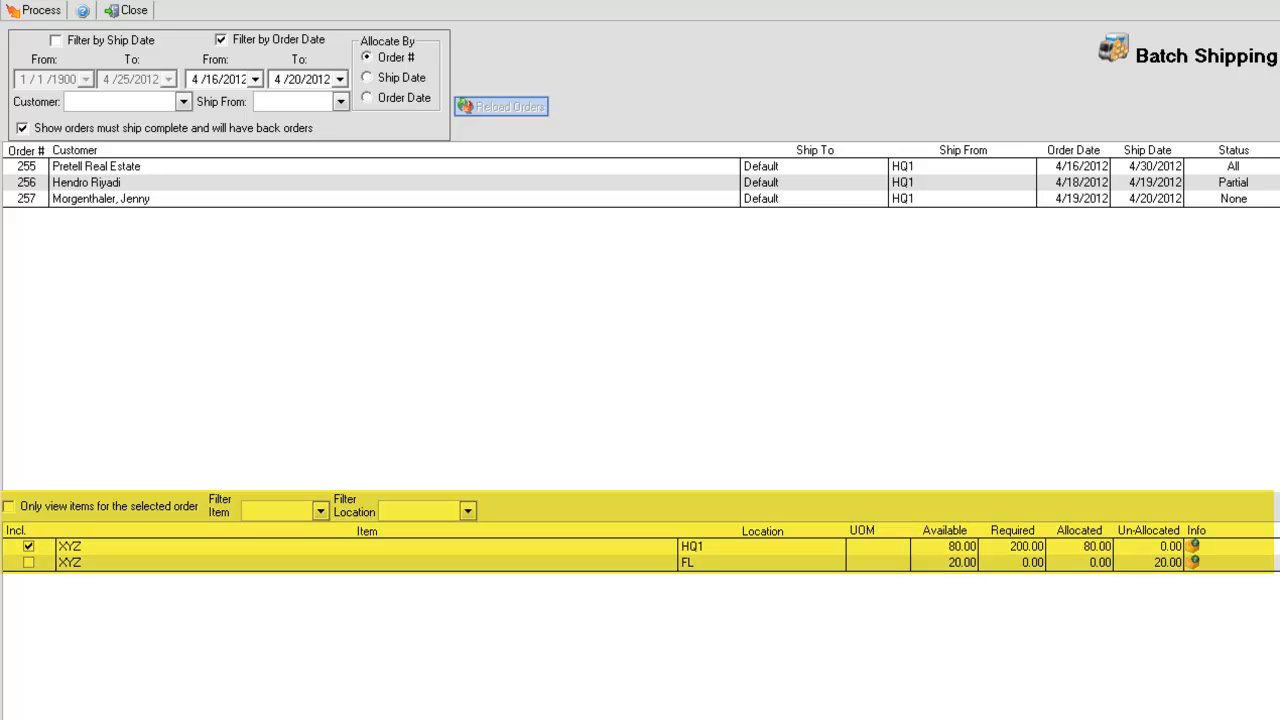
- Mark the XYZ stock line at location FL for inclusion alongside HQ1
left_click(16, 528)
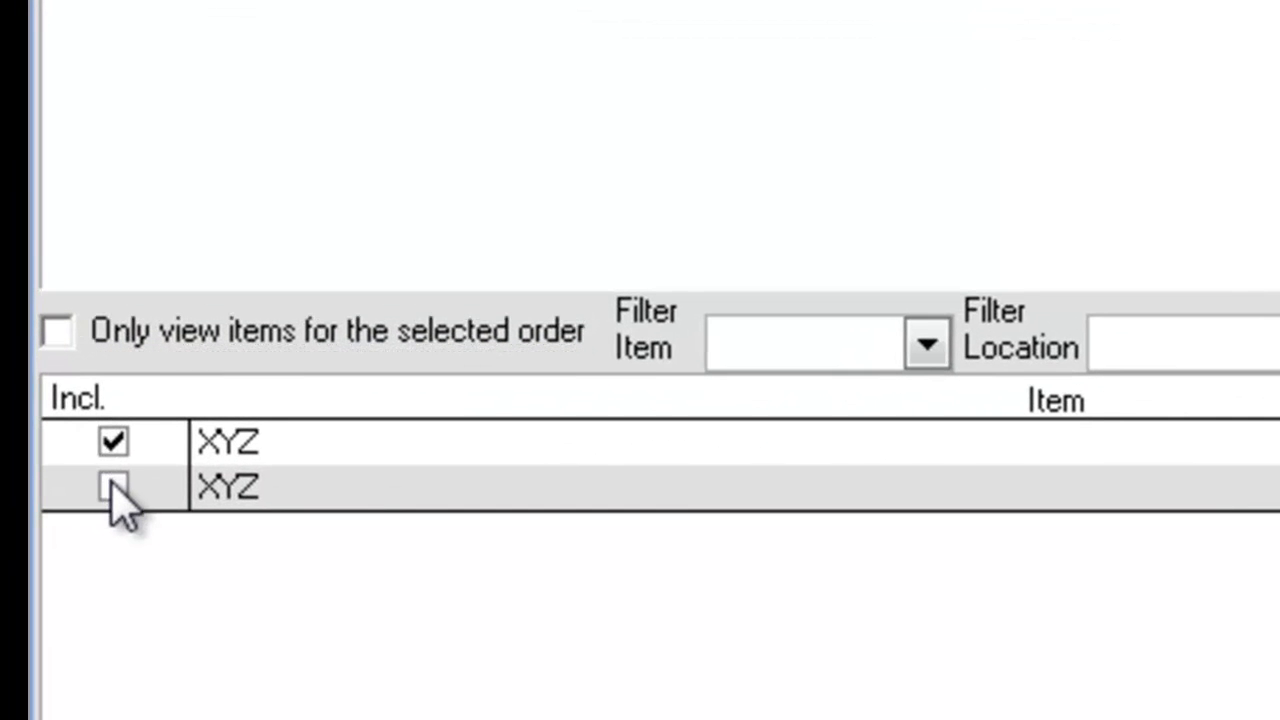
left_click(112, 490)
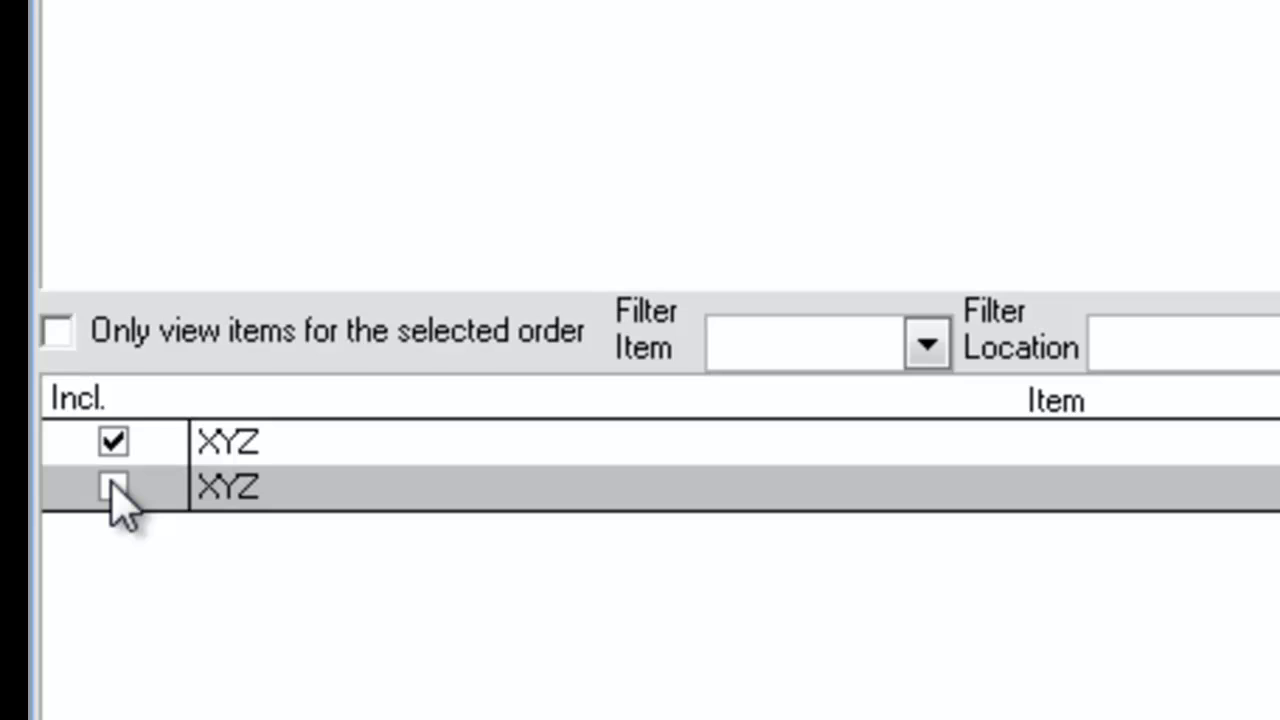
left_click(112, 488)
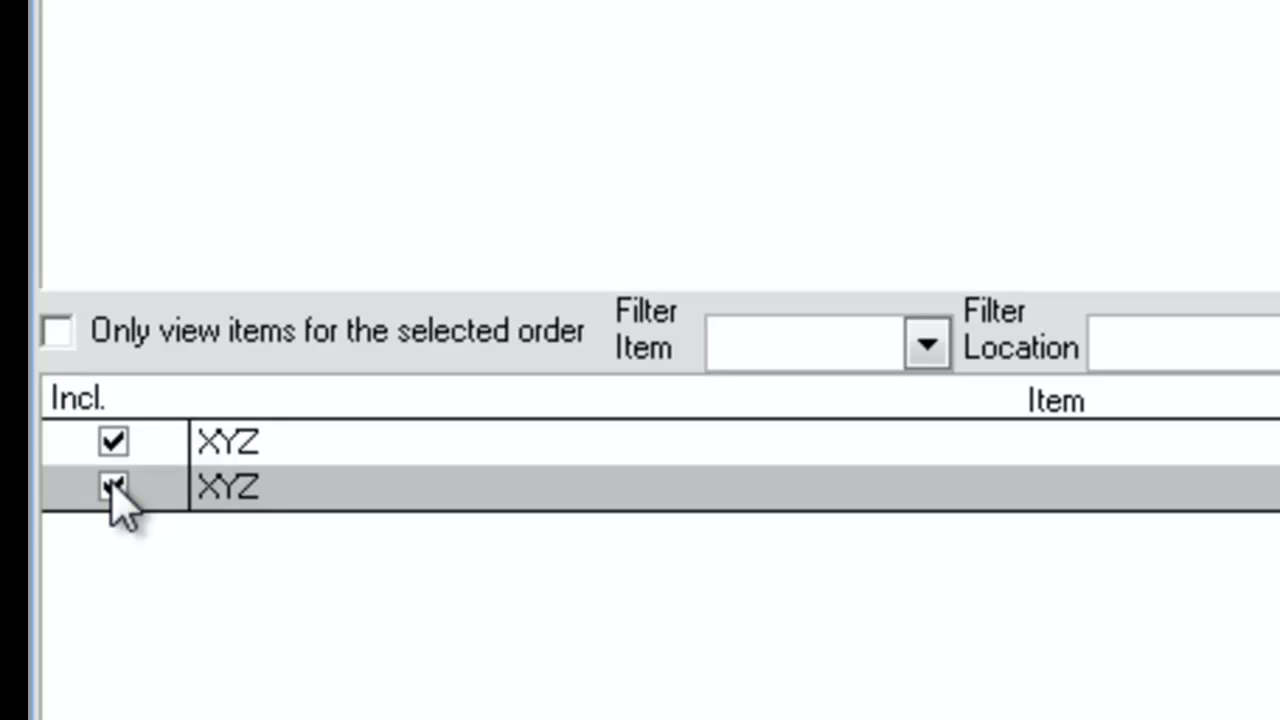
left_click(112, 488)
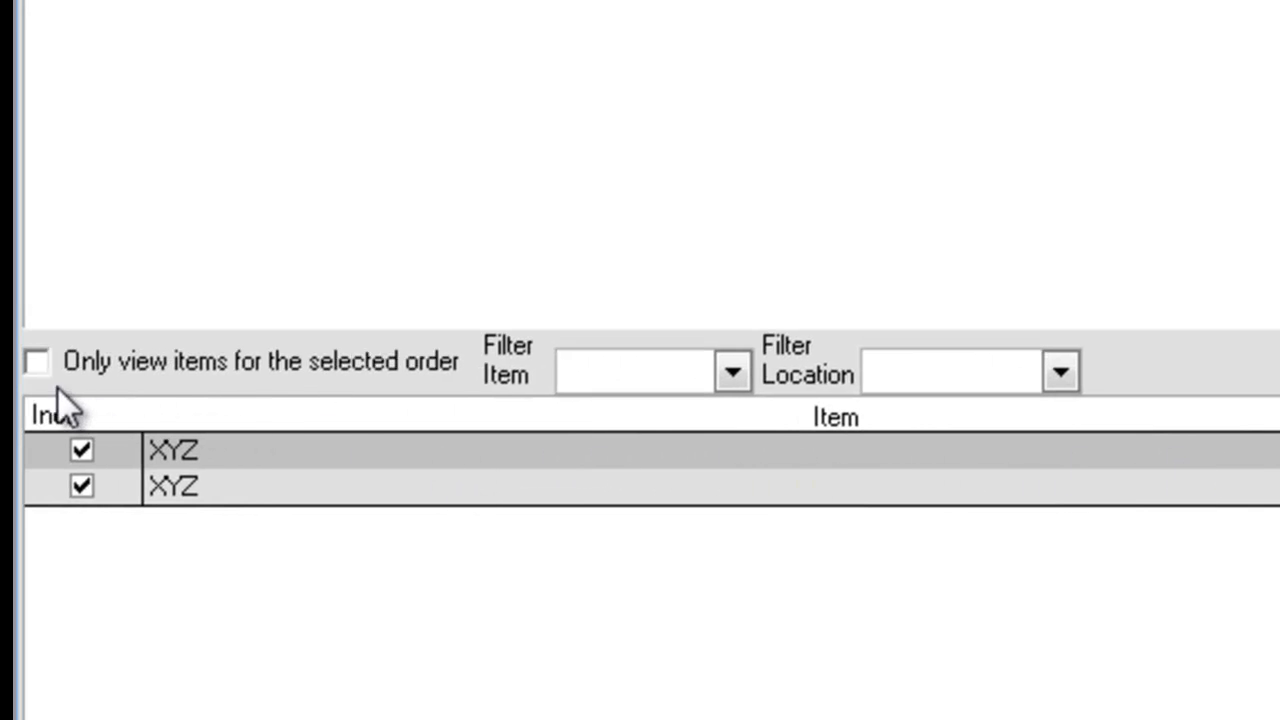
- View only the selected order's items and select order 255 to see its XYZ lines
left_click(38, 364)
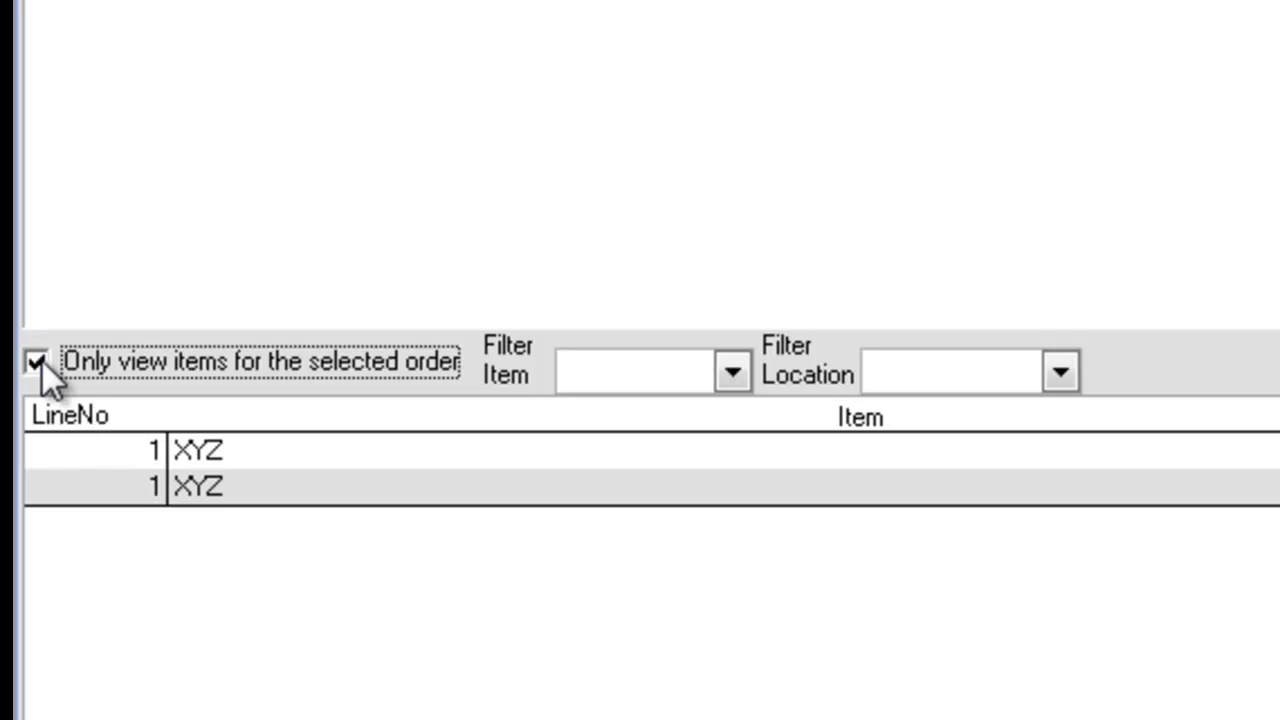
left_click(36, 364)
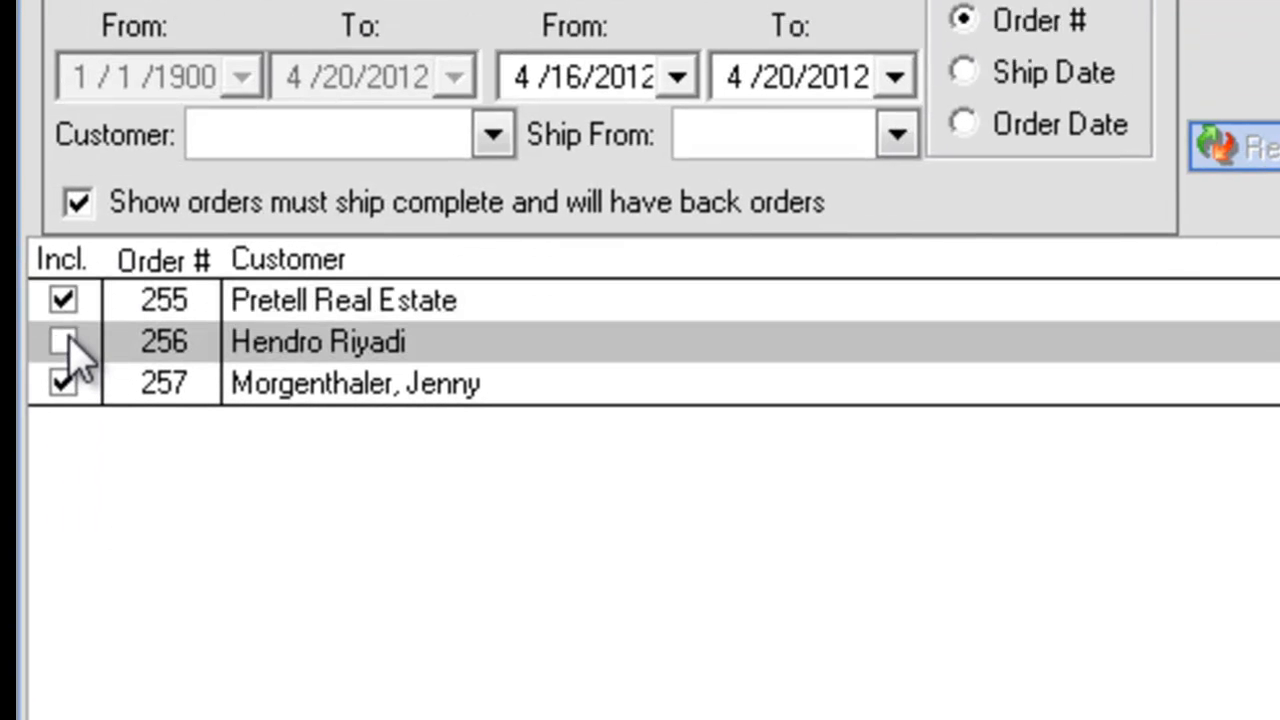
left_click(62, 384)
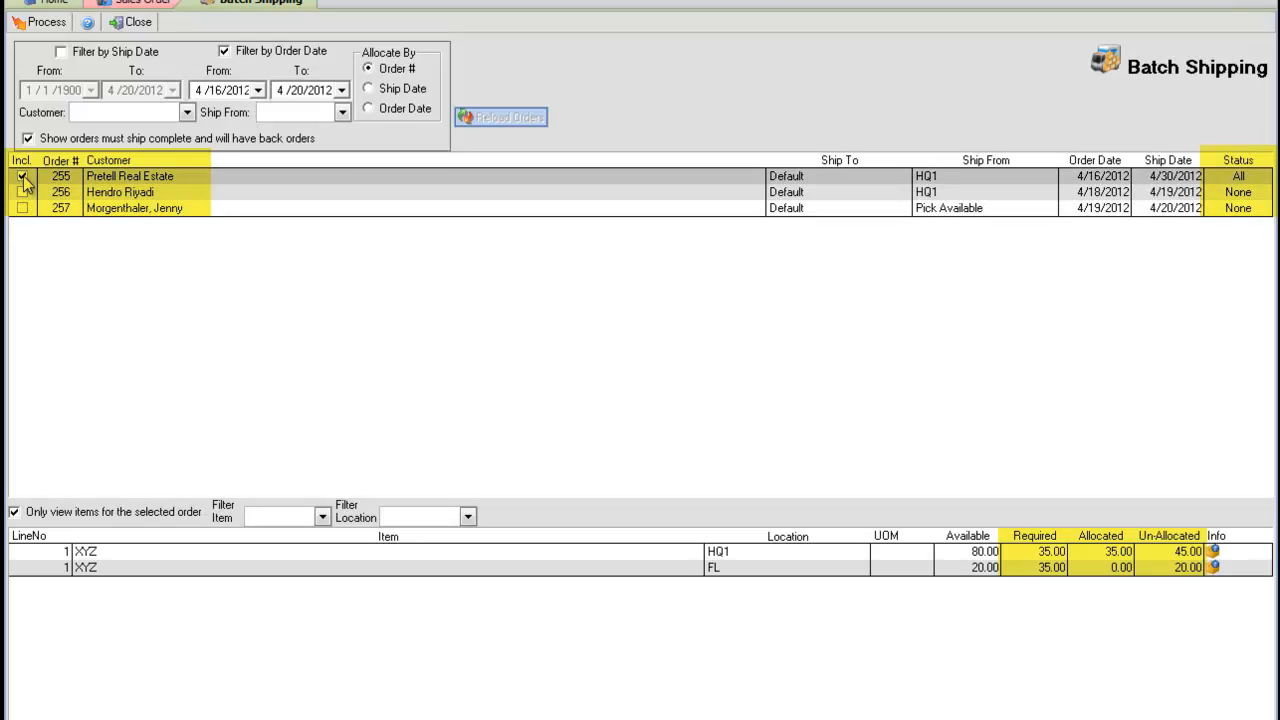
left_click(22, 176)
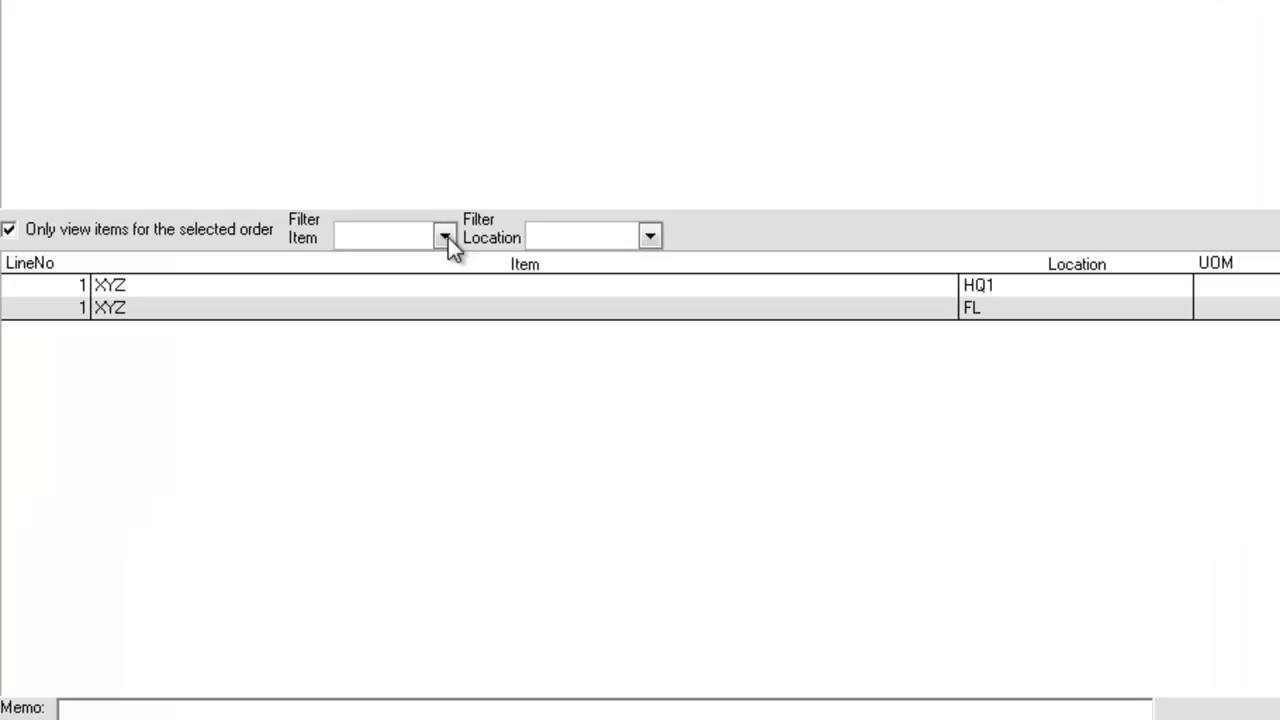
- Check the item and location filter lists without applying a filter, keeping 256 and 257 included
left_click(440, 236)
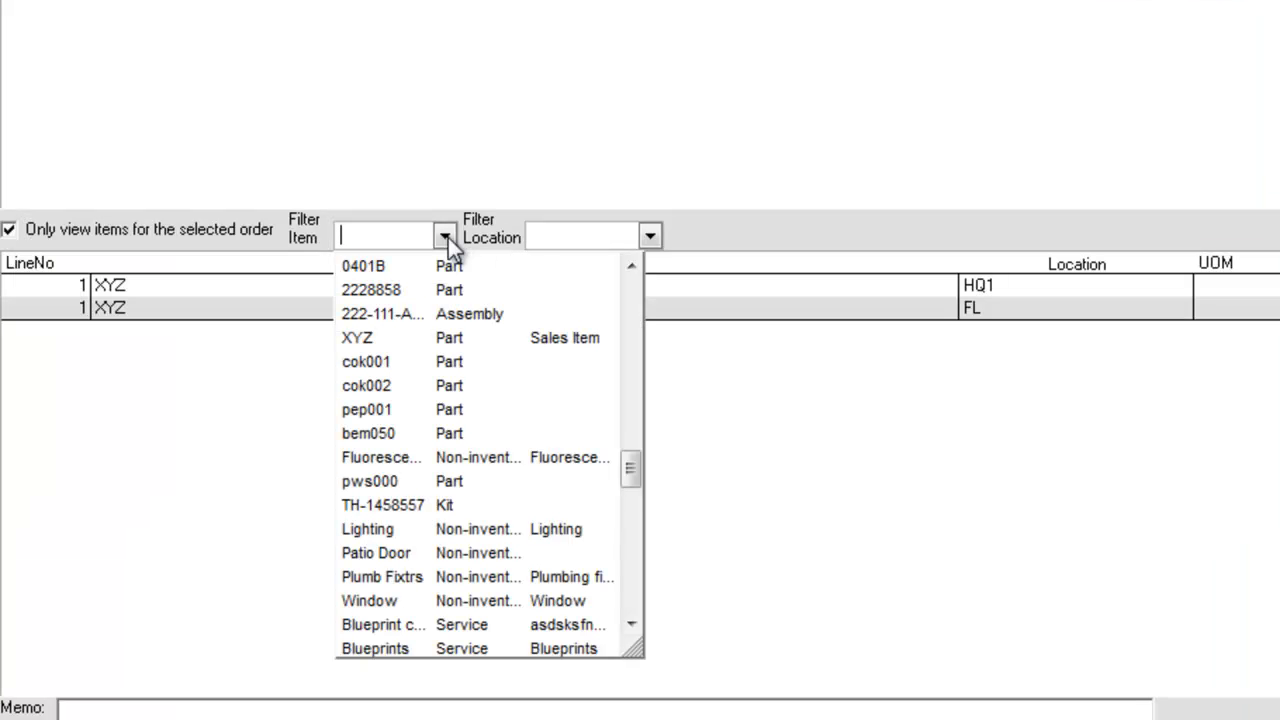
left_click(648, 236)
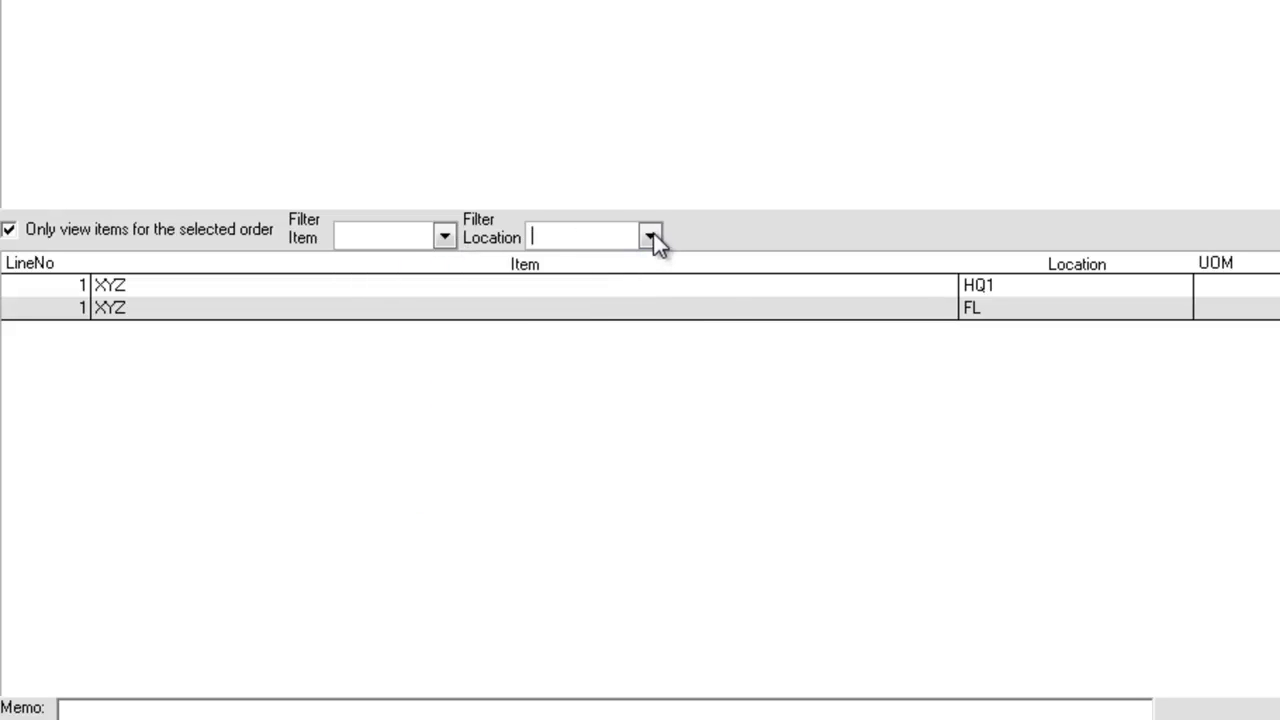
left_click(652, 236)
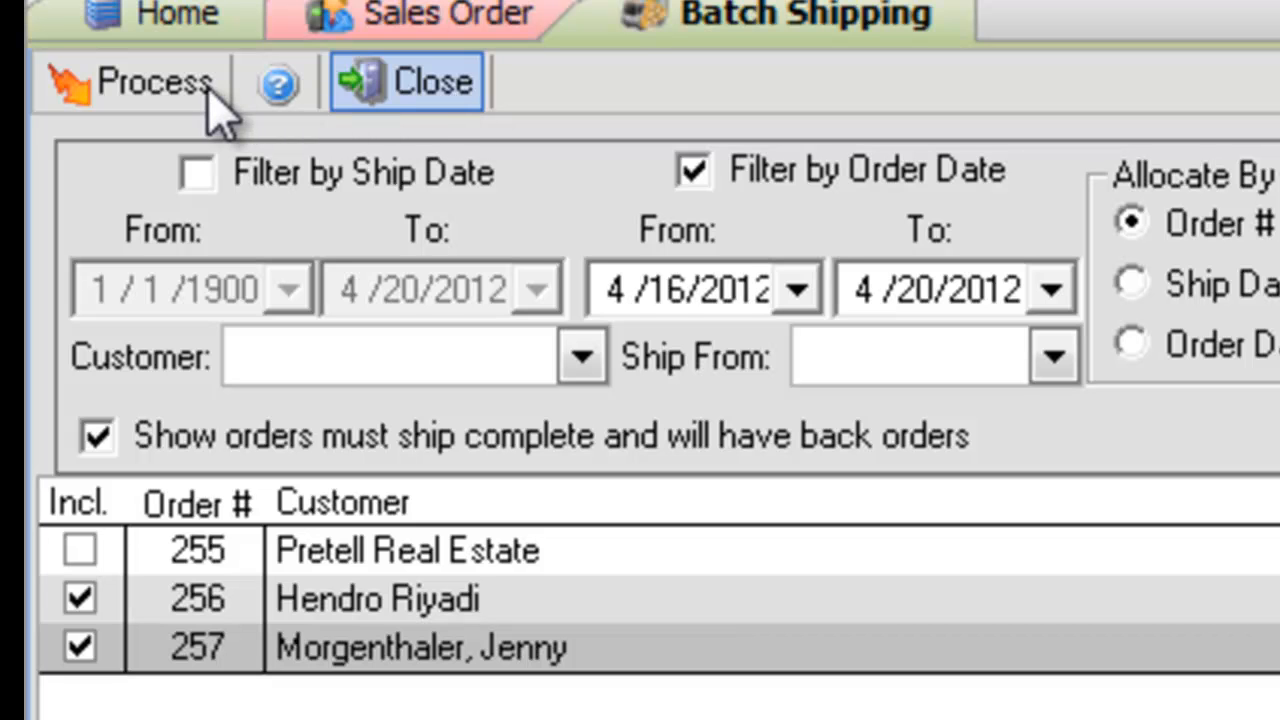
- Process orders 256 and 257 into ship docs 302–304 as batch 18
left_click(140, 82)
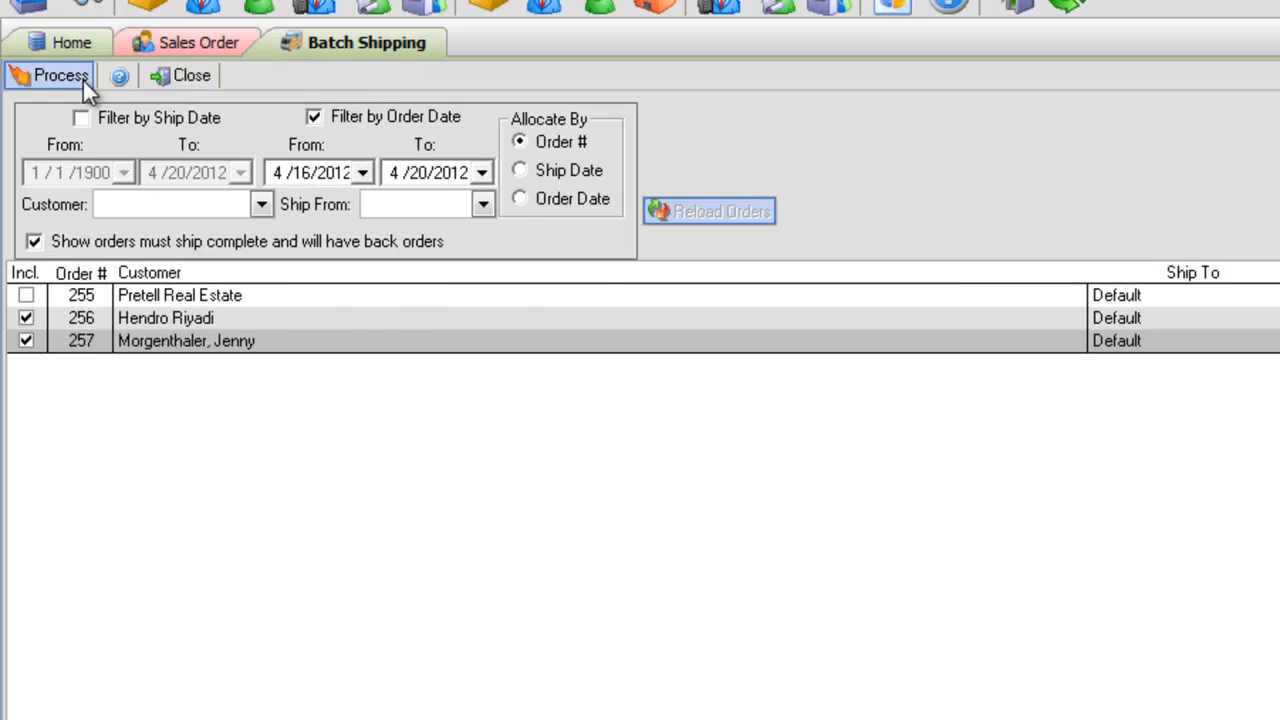
left_click(40, 76)
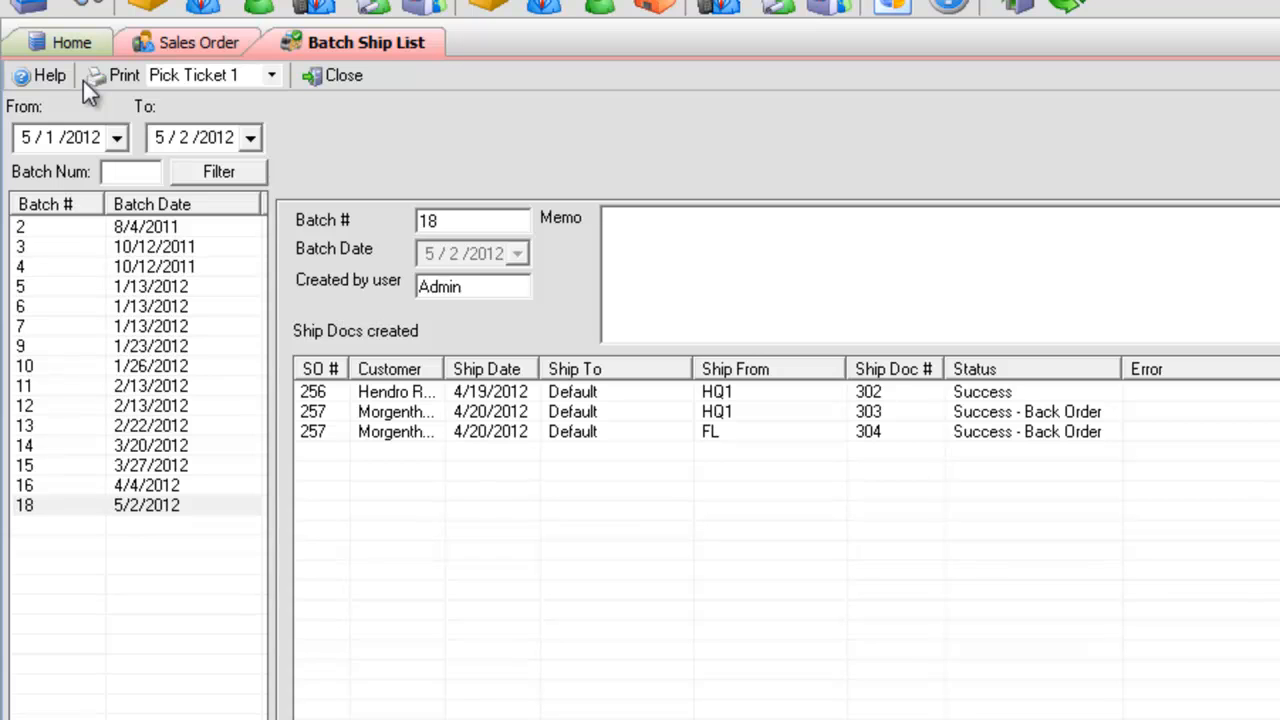